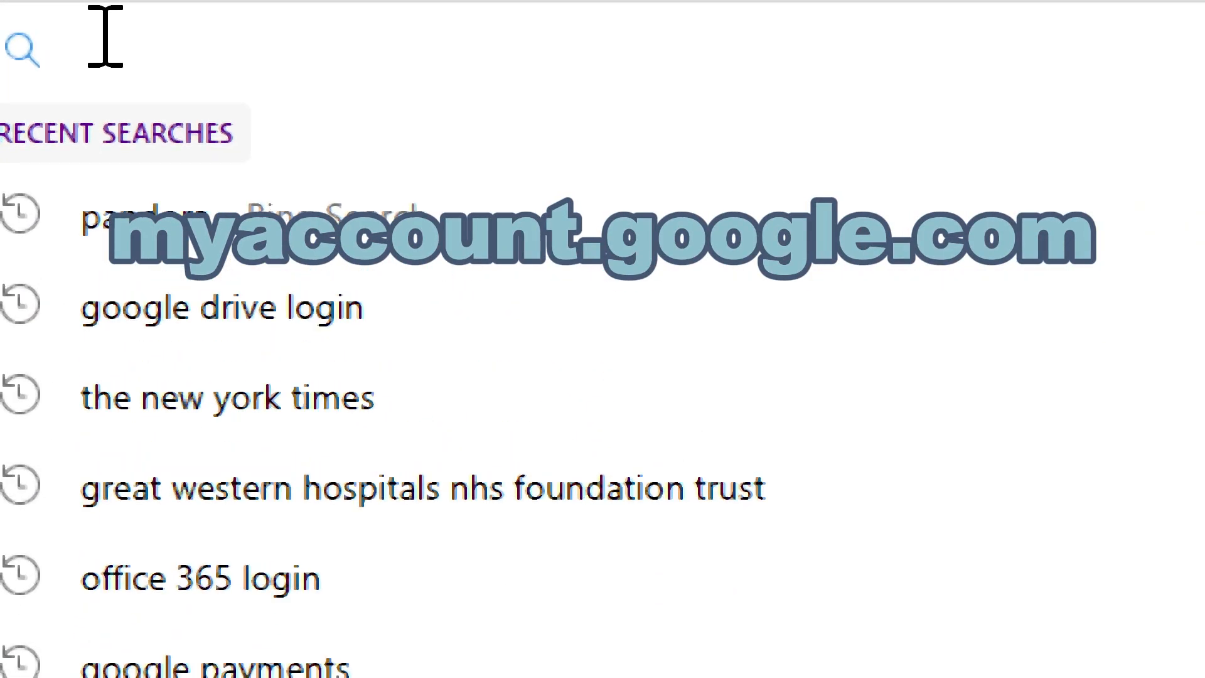
# - Load myaccount.google.com in Edge to reach the Google sign-in page
pyautogui.write('myaccount')
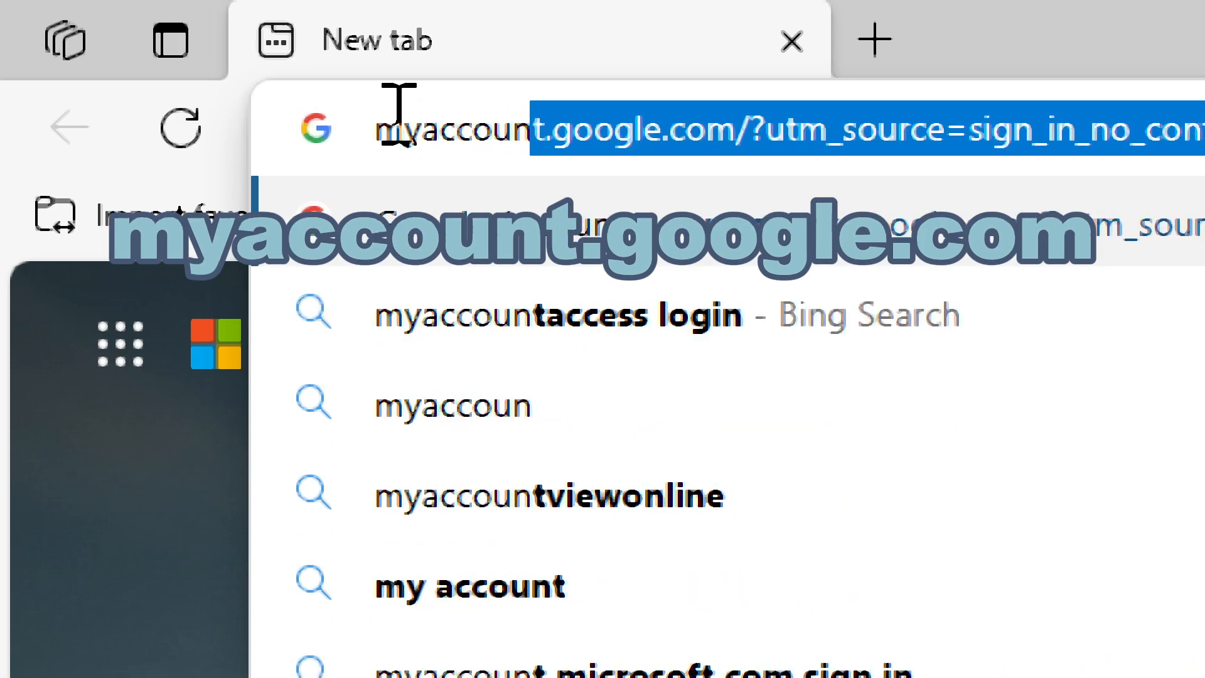
pyautogui.write('.google.com')
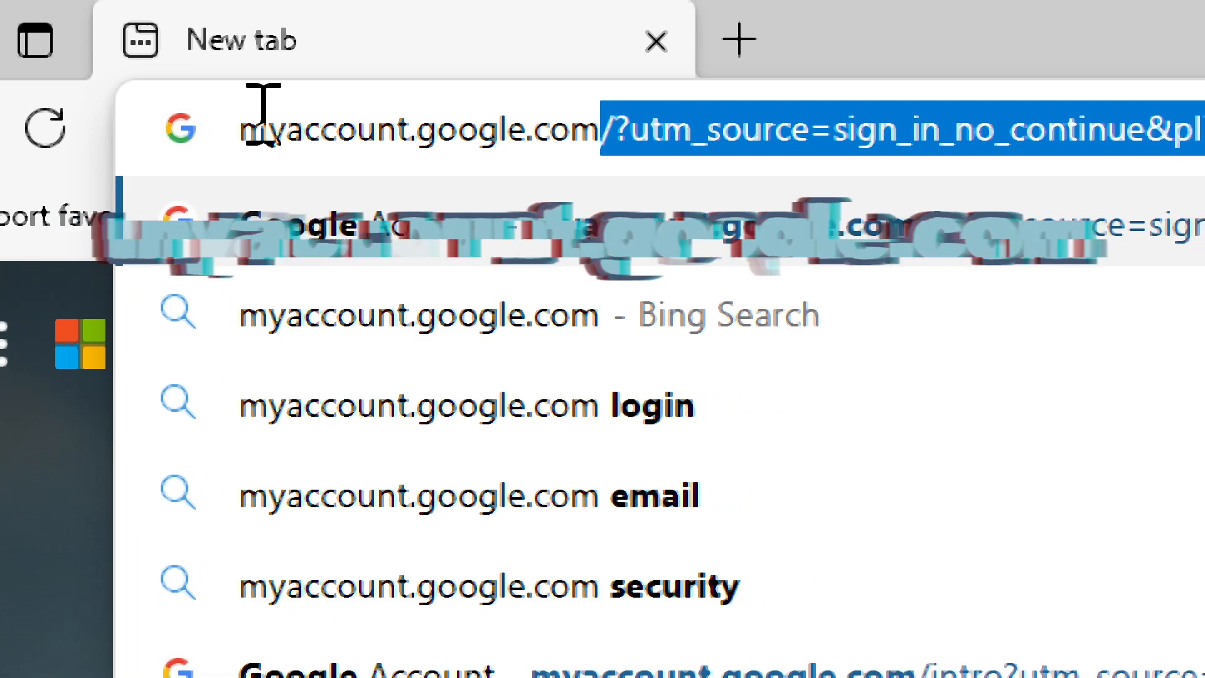
pyautogui.press('Return')
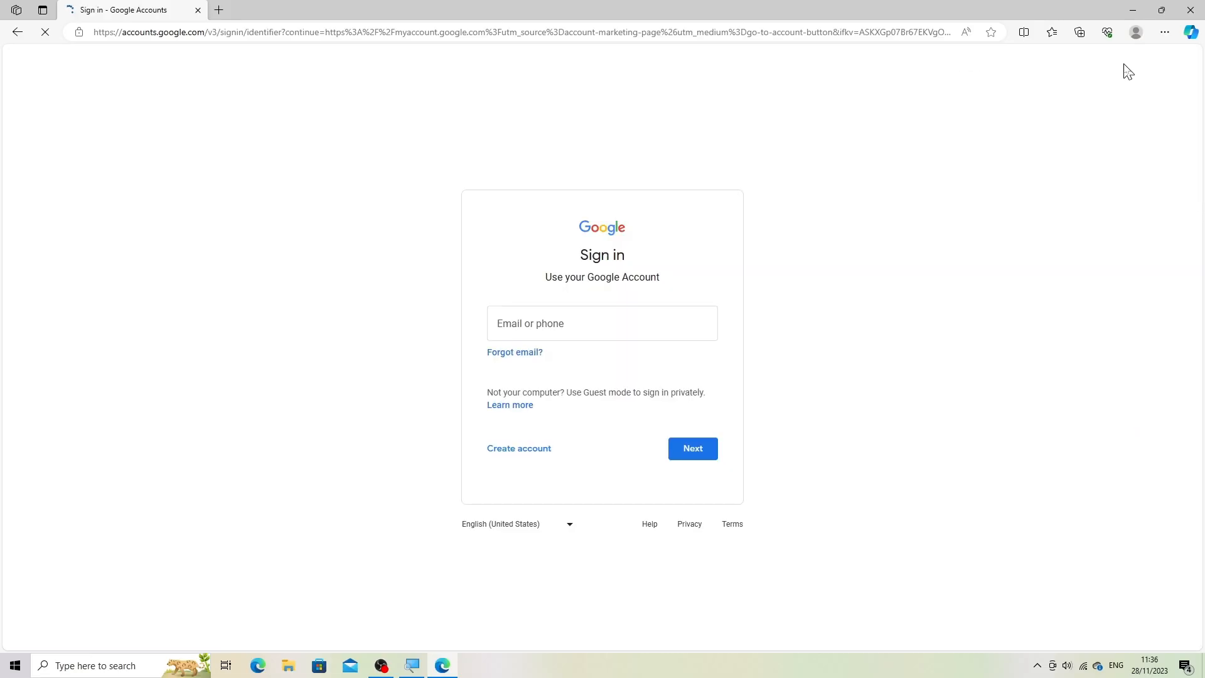
pyautogui.write('gmail.com')
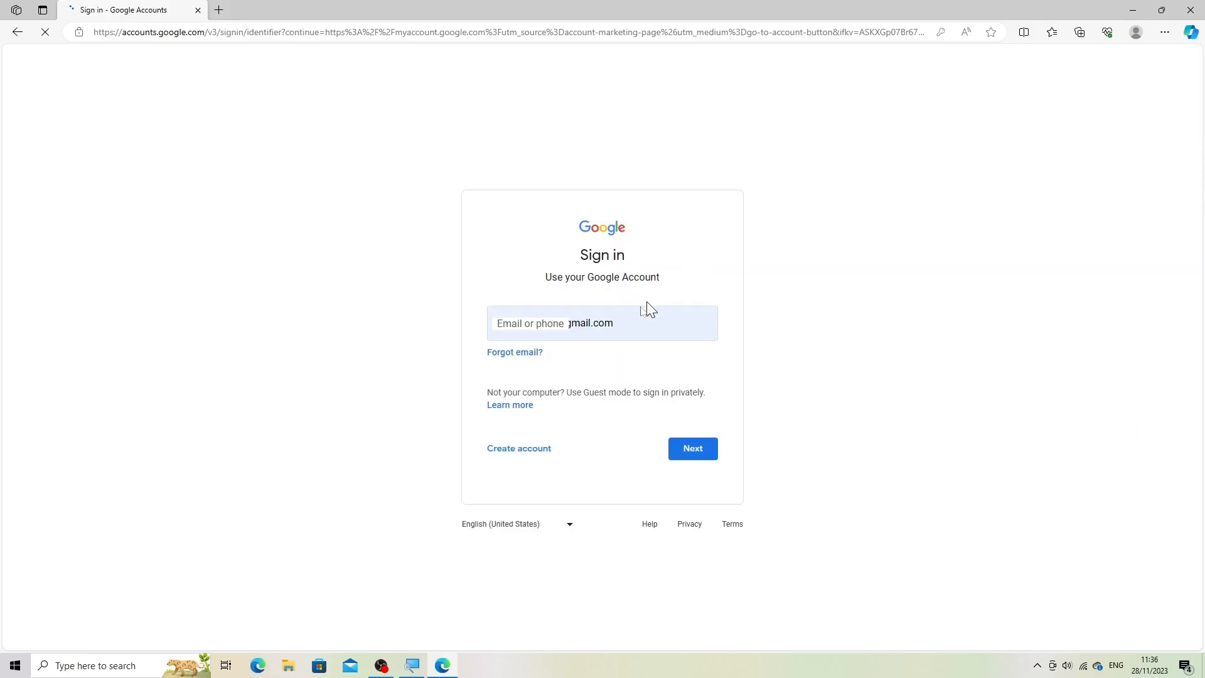
pyautogui.click(602, 322)
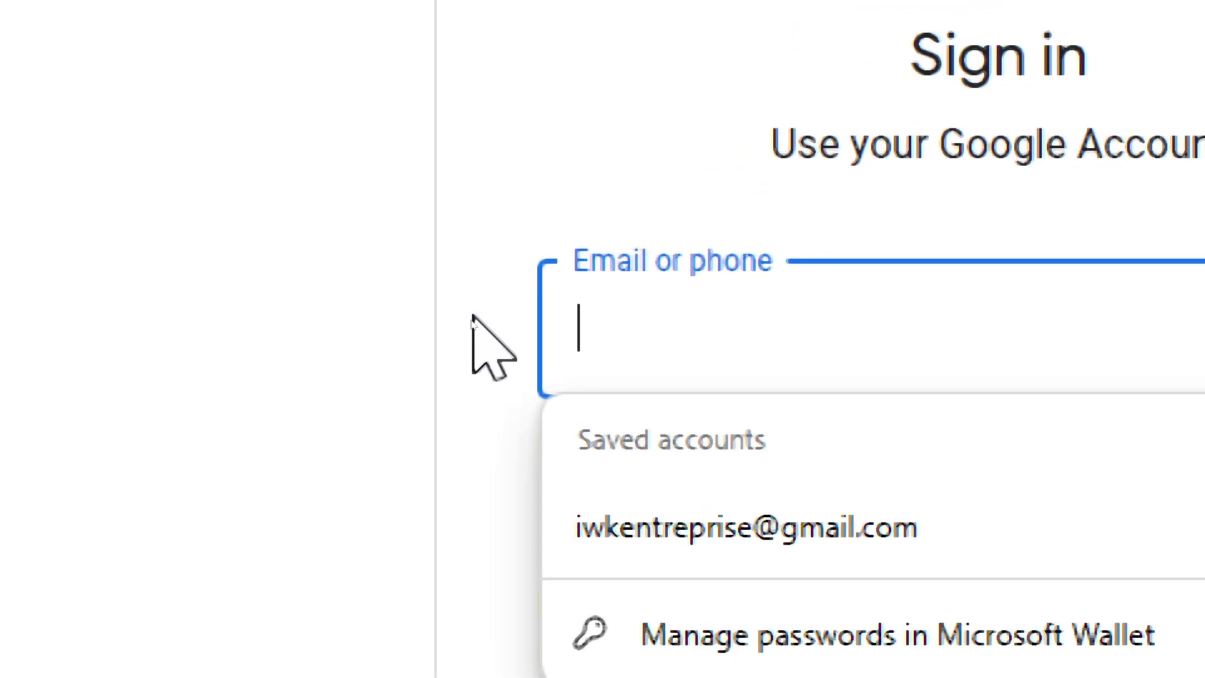
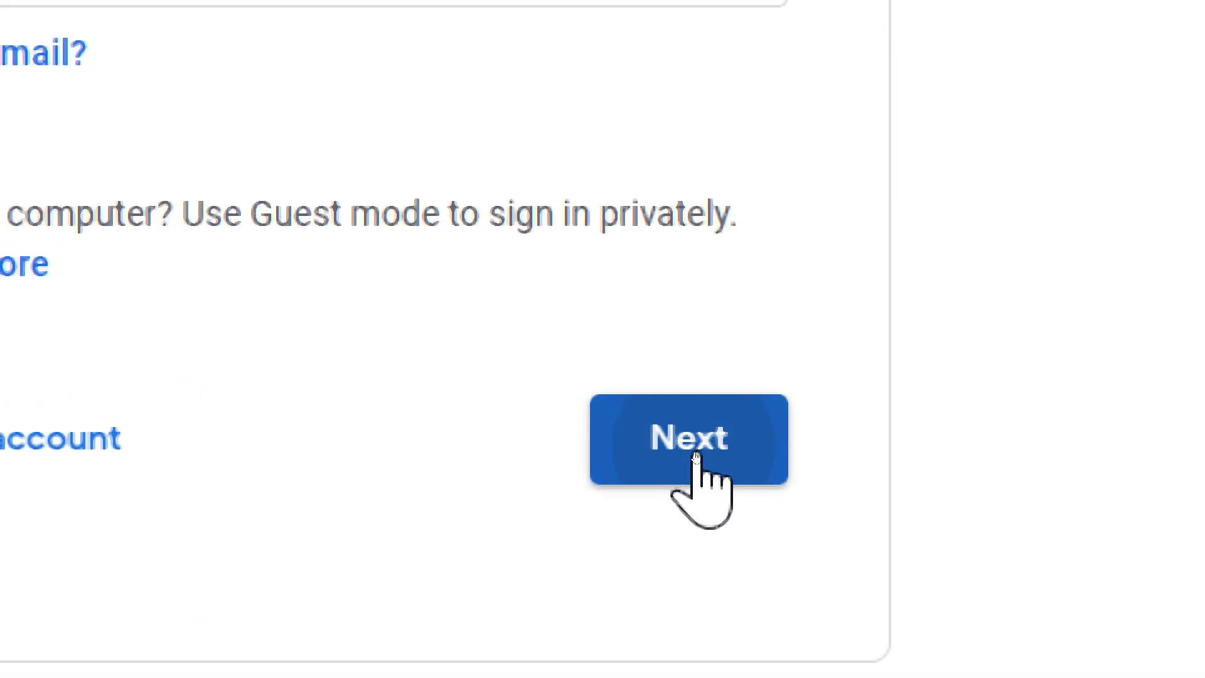
pyautogui.click(691, 448)
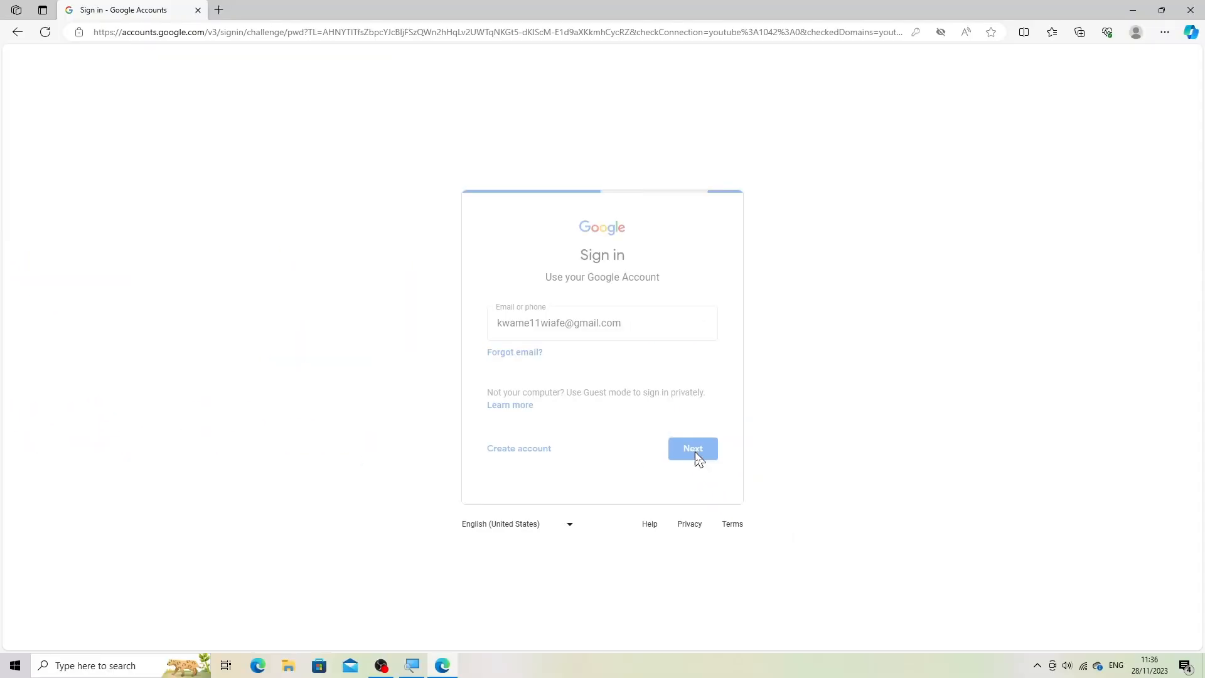
# - Type the account password and submit it to reach the Google Account home page
pyautogui.click(691, 448)
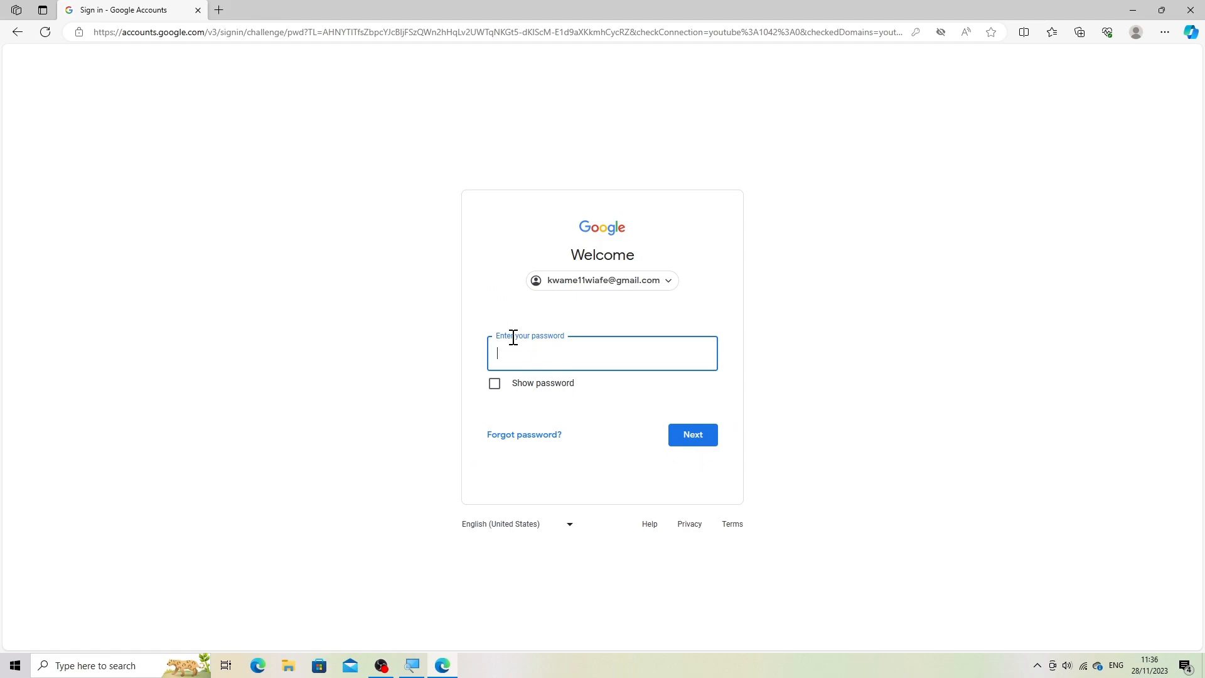
pyautogui.click(602, 353)
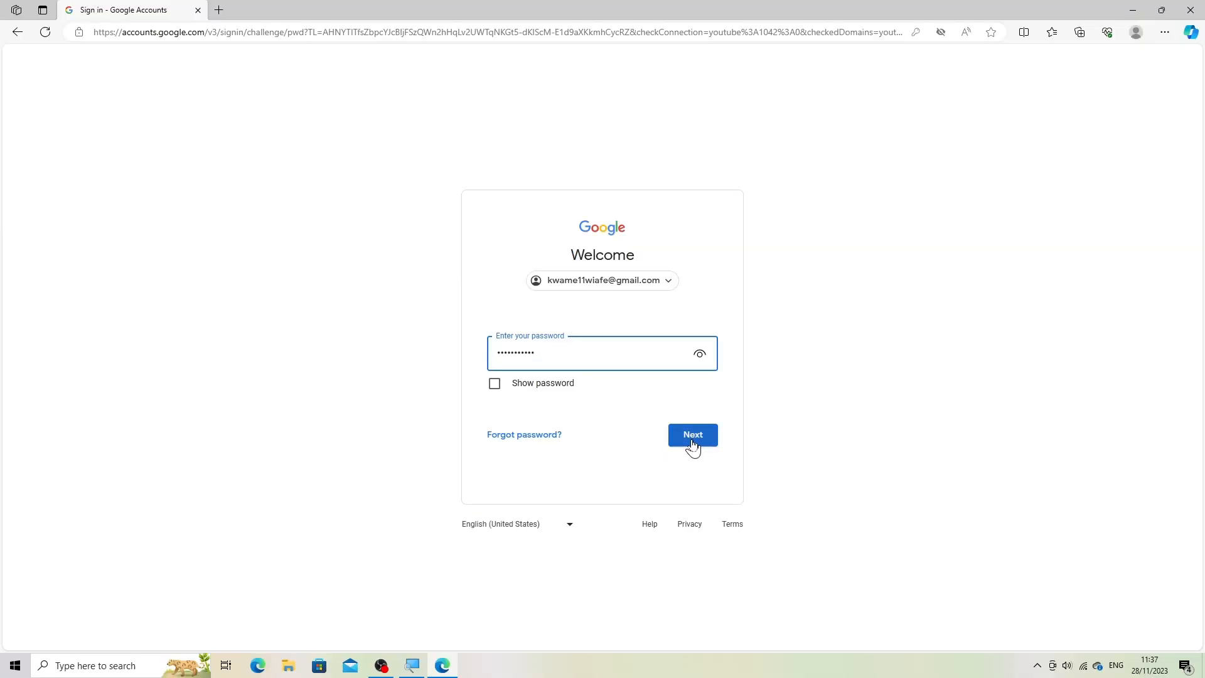
pyautogui.click(691, 434)
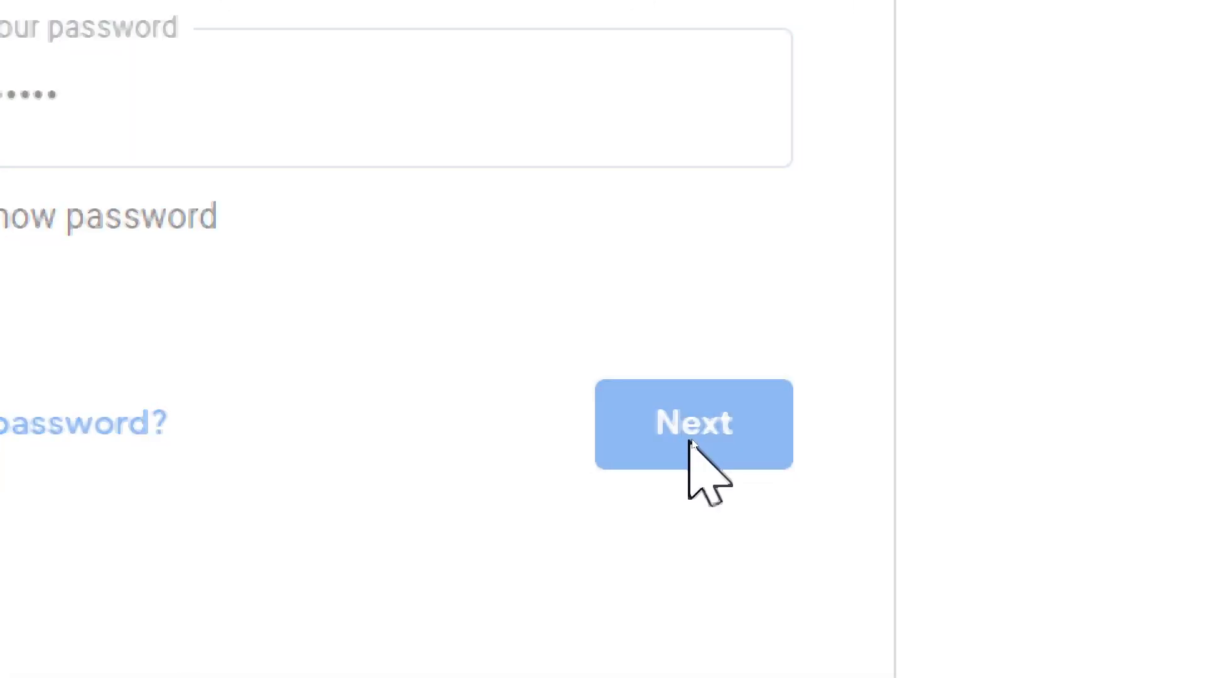
pyautogui.click(692, 434)
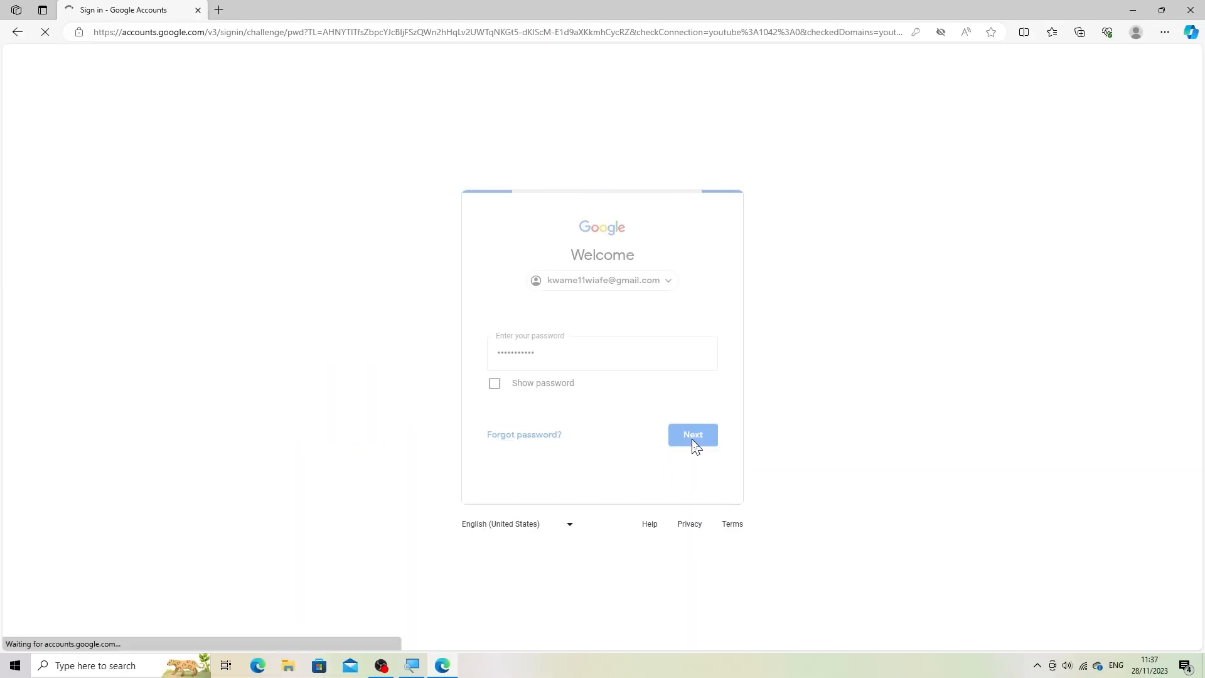
pyautogui.click(691, 434)
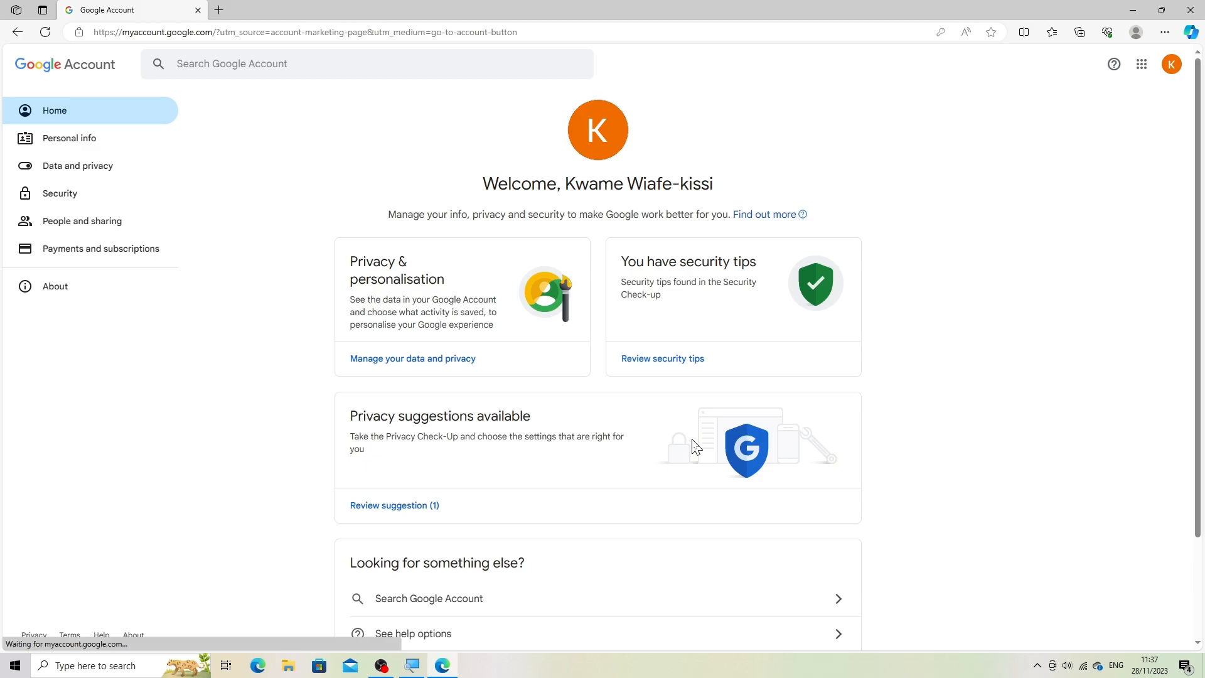
pyautogui.moveTo(58, 193)
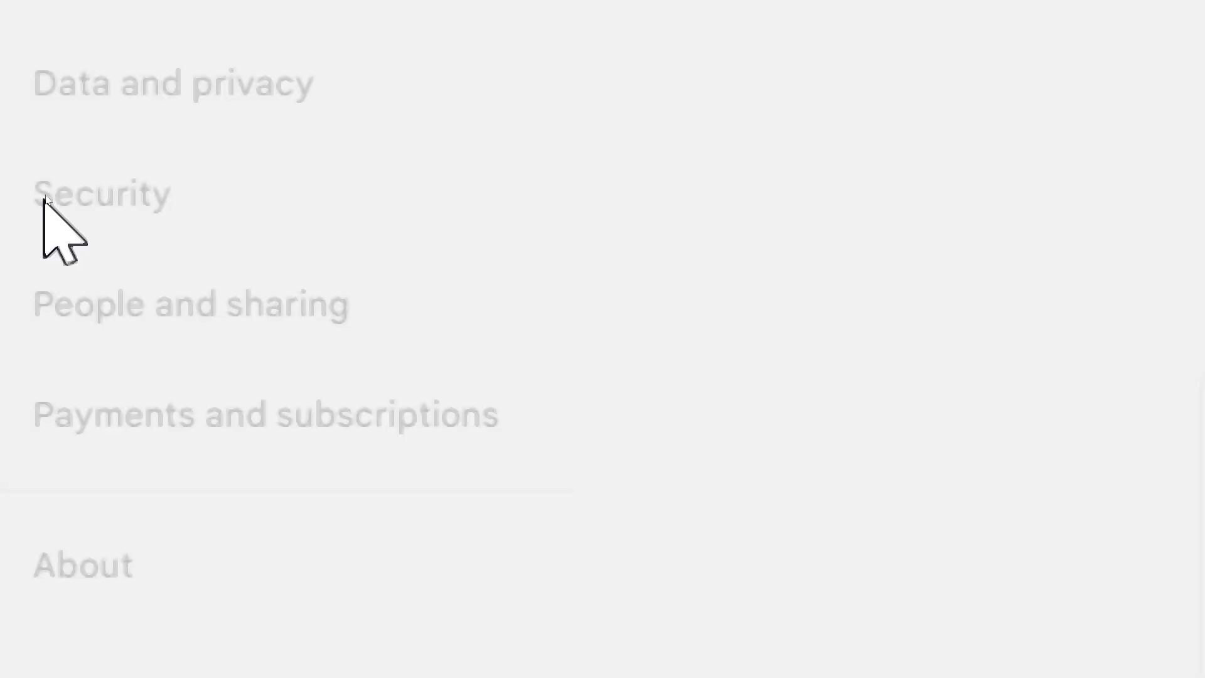
# - Open the Security section and scroll down through its settings toward Enhanced Safe Browsing
pyautogui.click(59, 192)
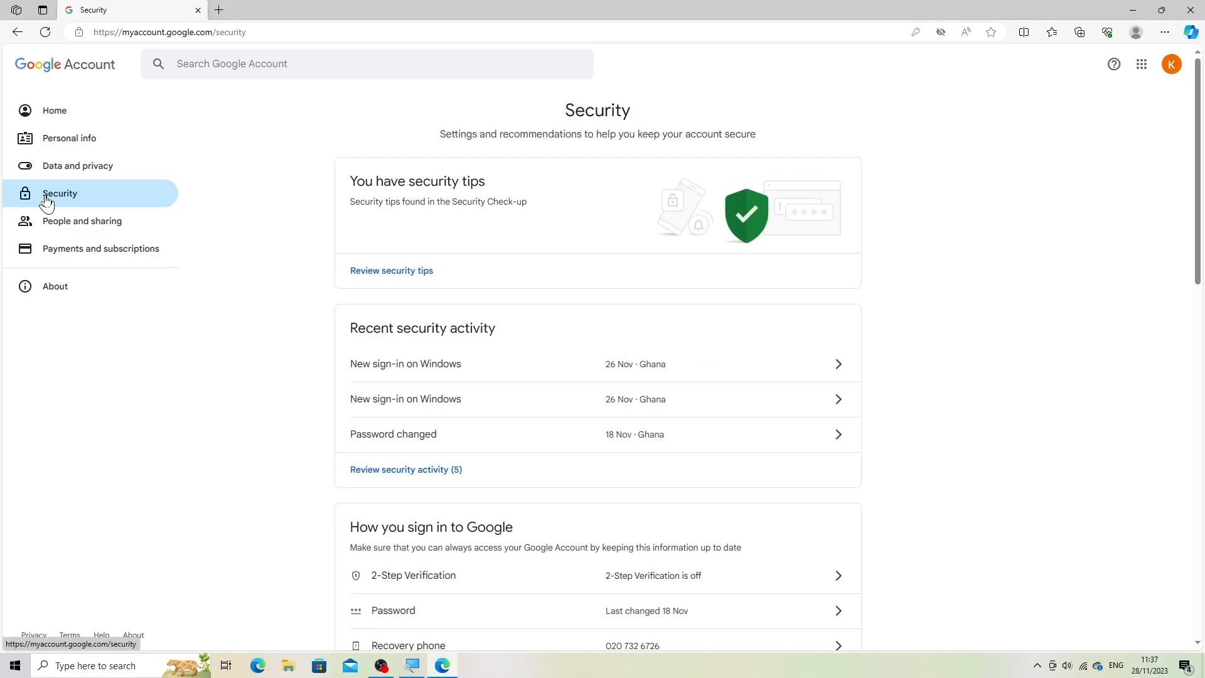
pyautogui.scroll(-3)
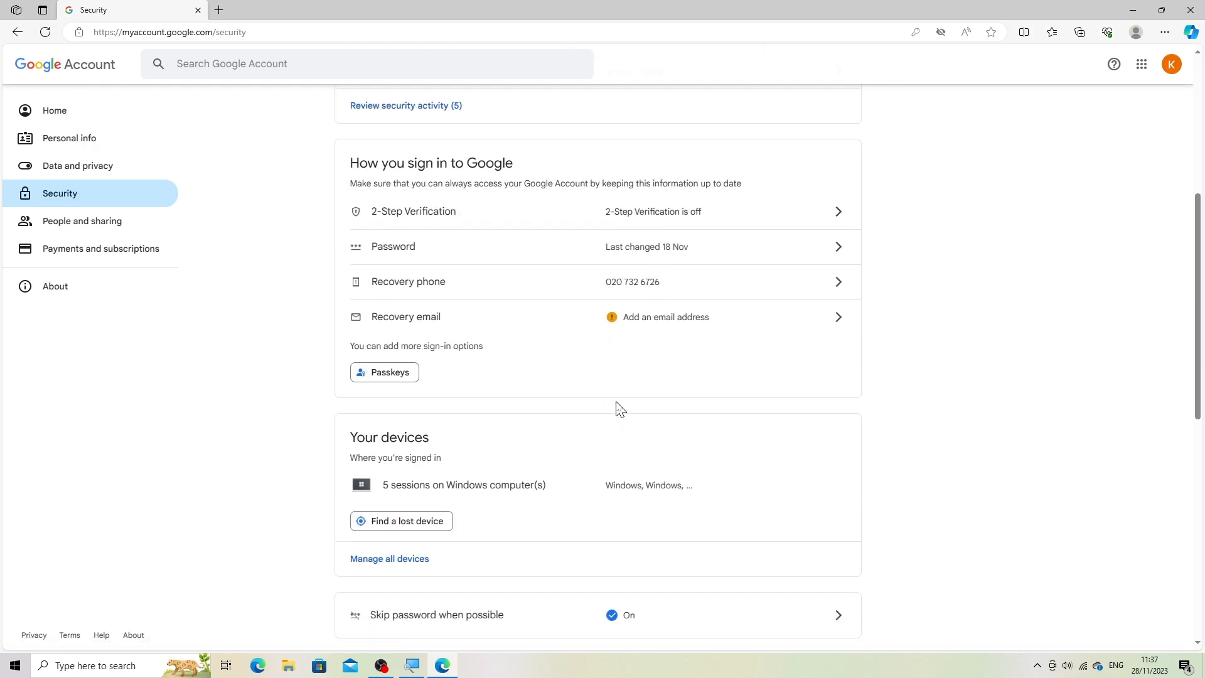
pyautogui.scroll(-3)
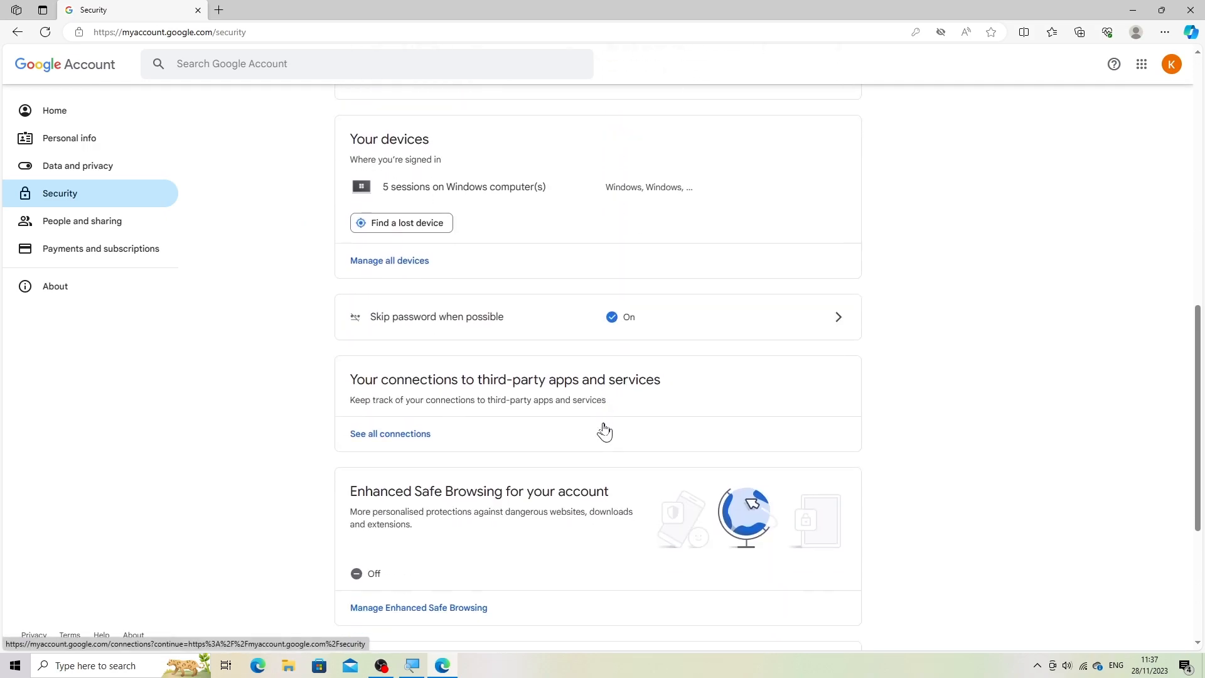
pyautogui.scroll(-3)
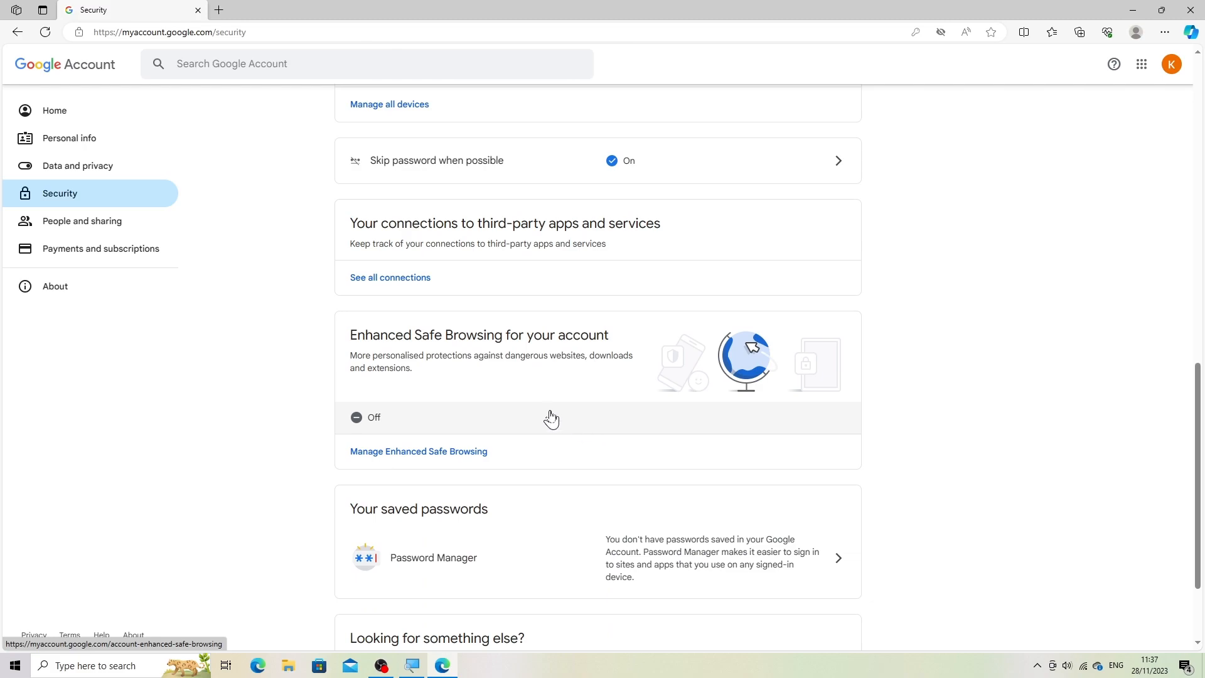
pyautogui.moveTo(403, 340)
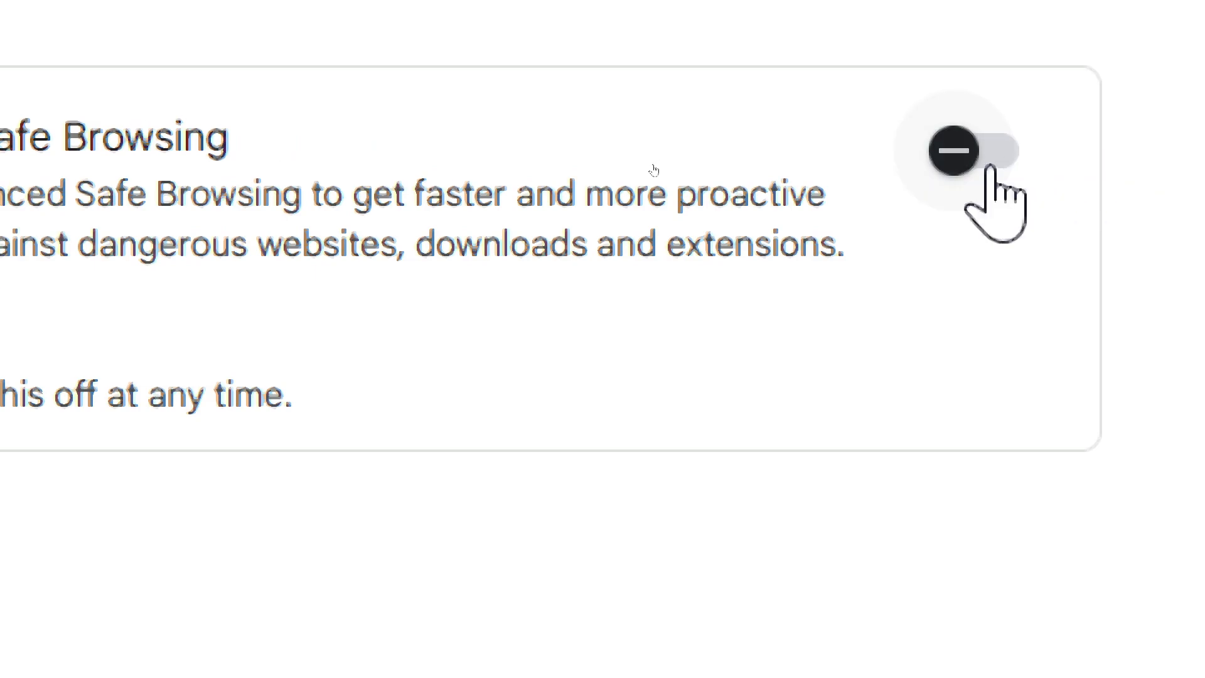
# - Switch on the Enhanced Safe Browsing toggle and confirm with Turn on
pyautogui.click(969, 151)
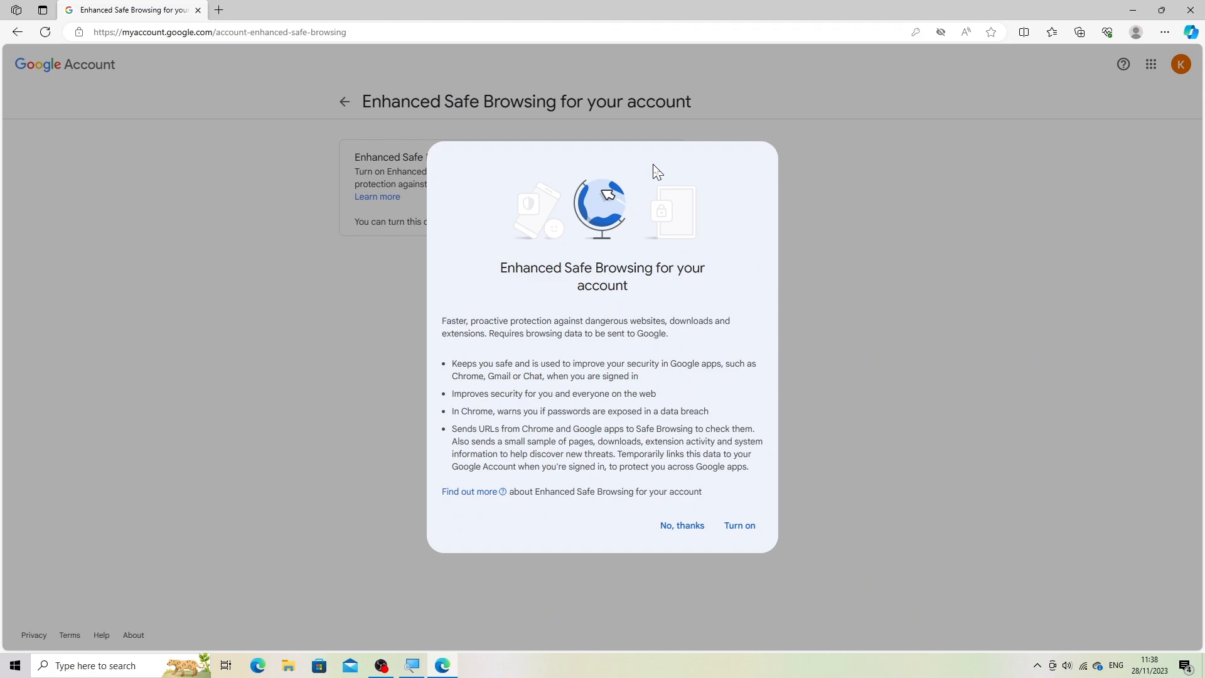
pyautogui.moveTo(721, 514)
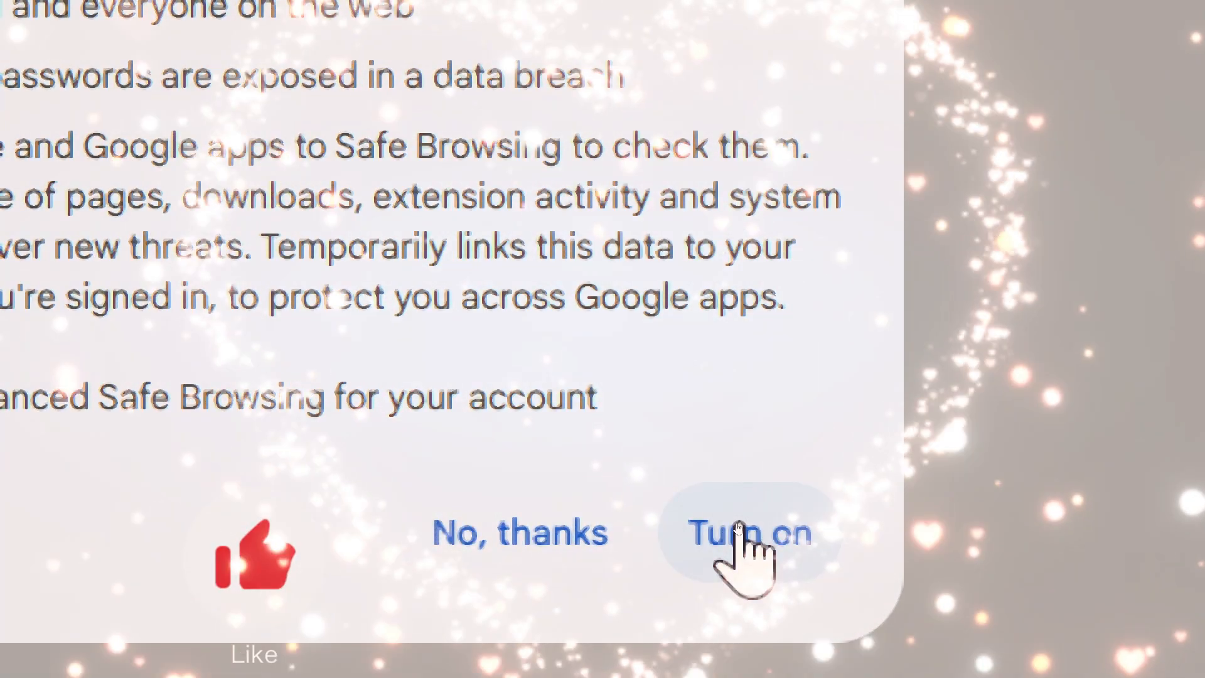
pyautogui.click(750, 531)
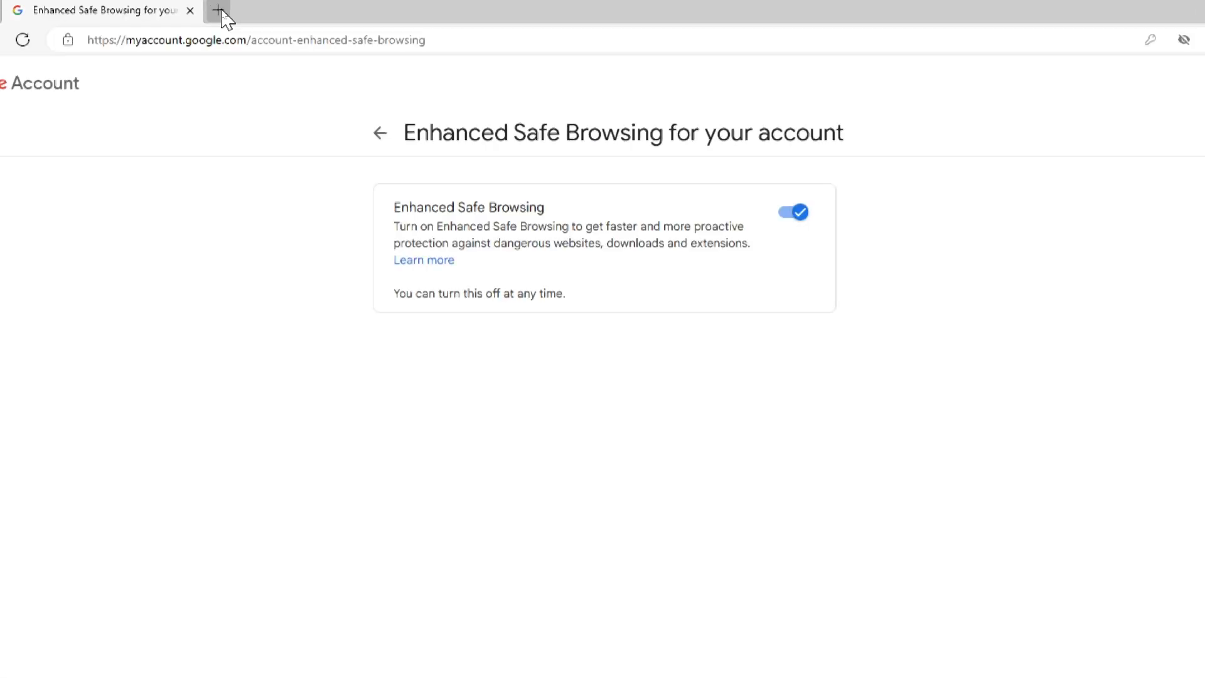
pyautogui.click(218, 11)
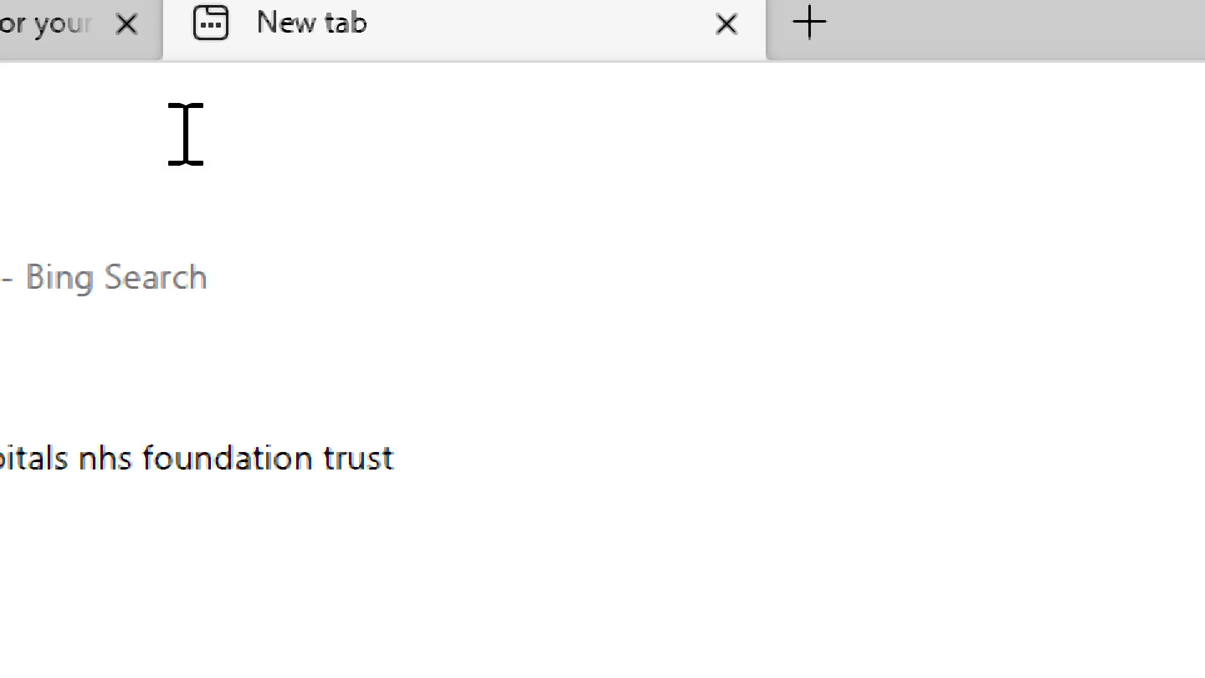
pyautogui.write('www.1')
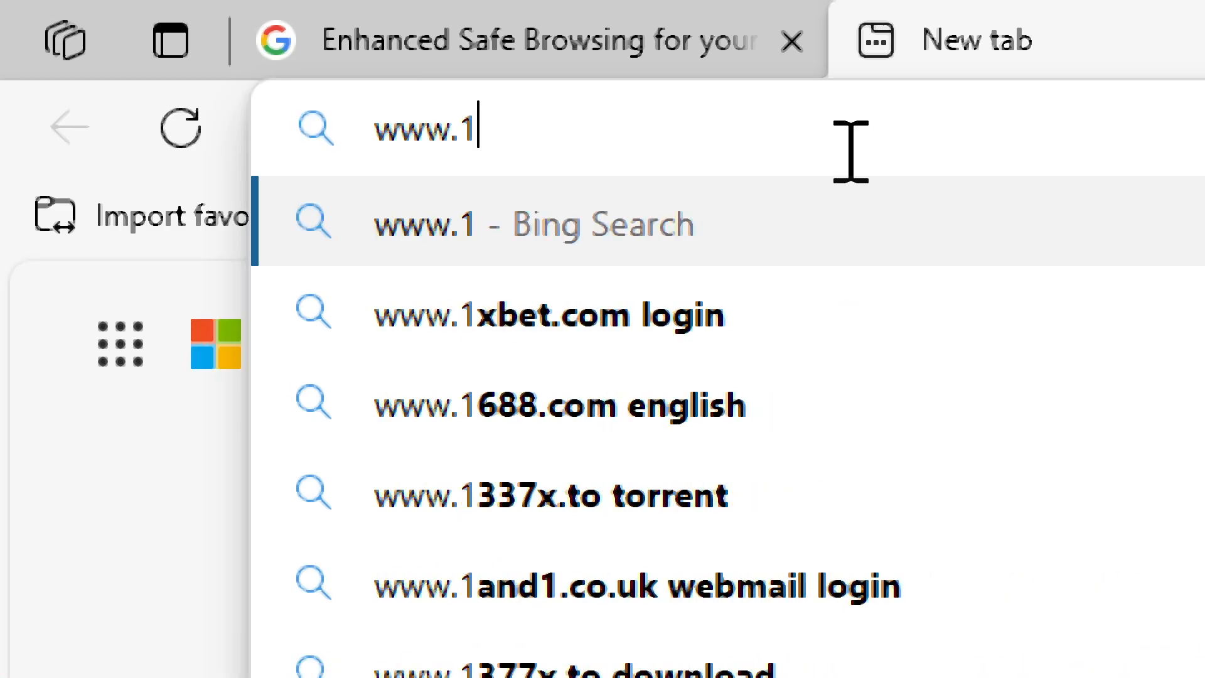
pyautogui.write('33')
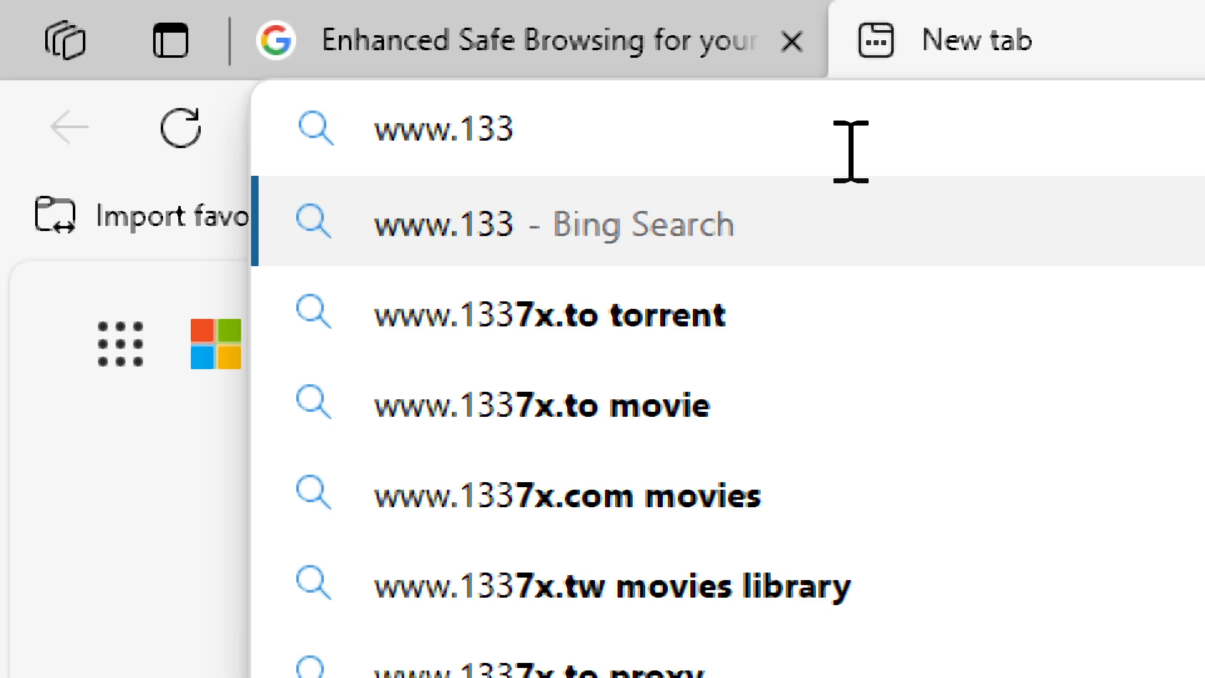
pyautogui.write('7x')
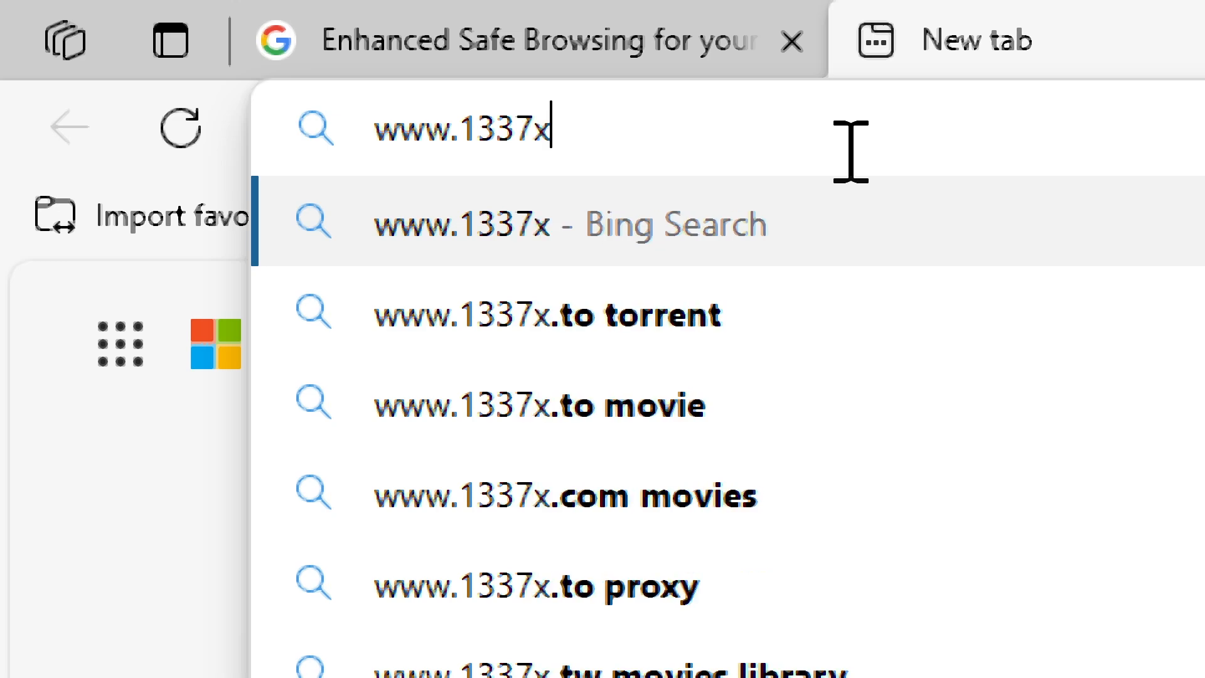